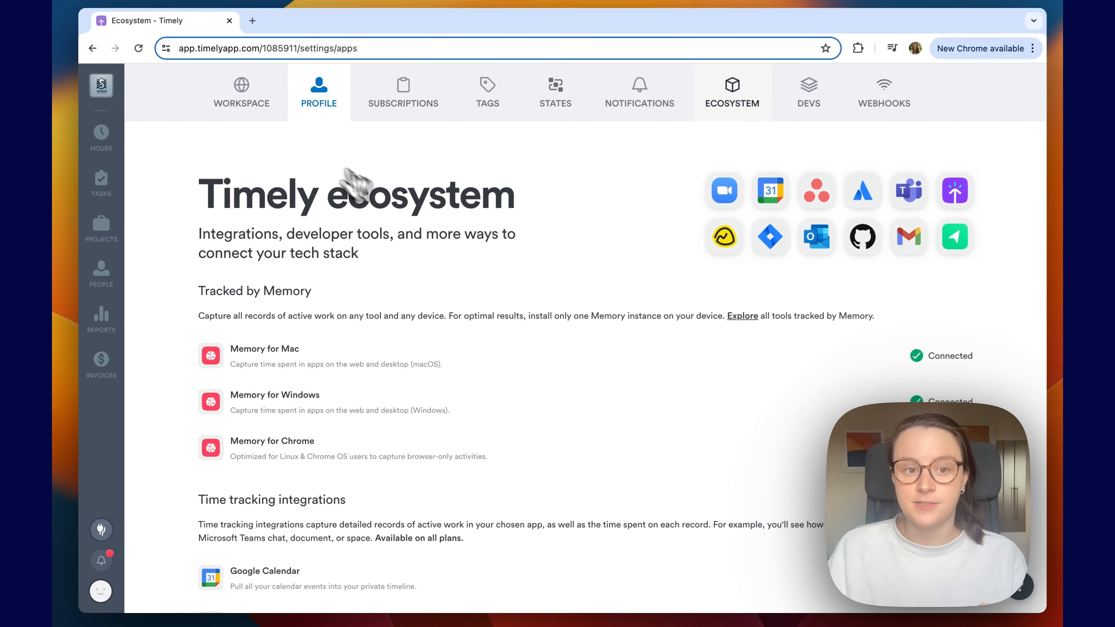
# Step: Show the Time Entry States page from the Settings STATES section
pyautogui.click(550, 95)
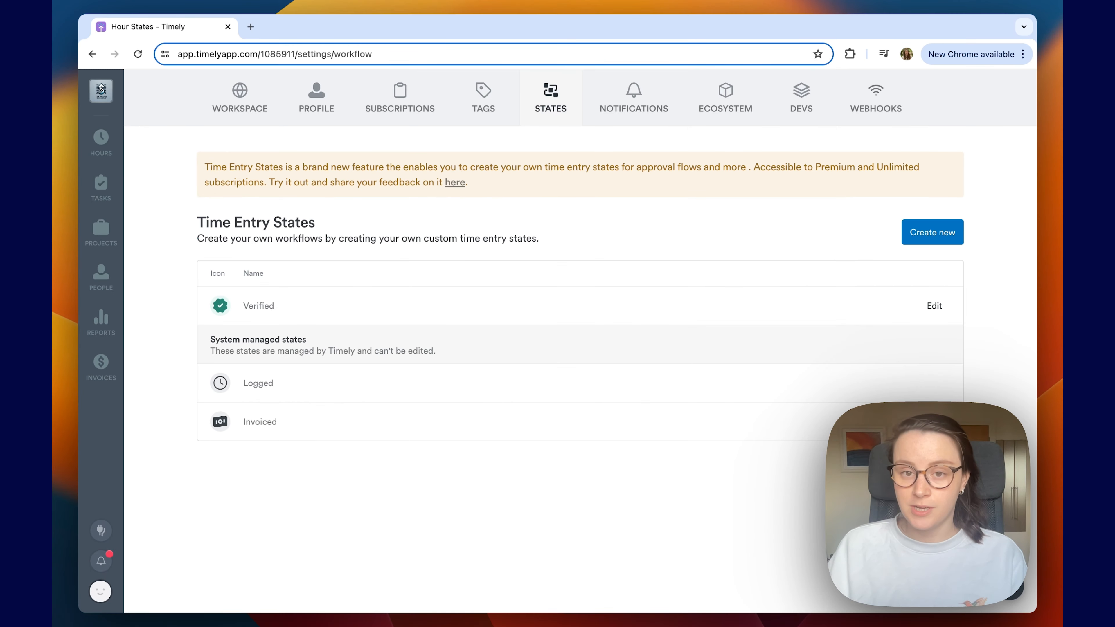
pyautogui.moveTo(712, 328)
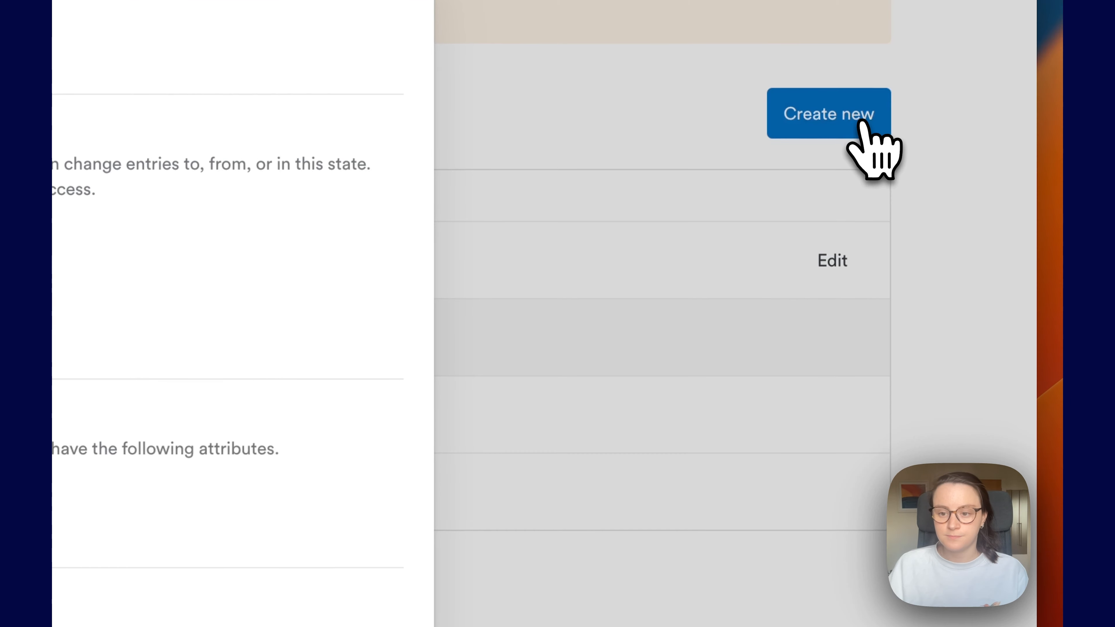
# Step: Create a custom state named 'Admins Approved' with the Billed attribute ticked
pyautogui.click(828, 113)
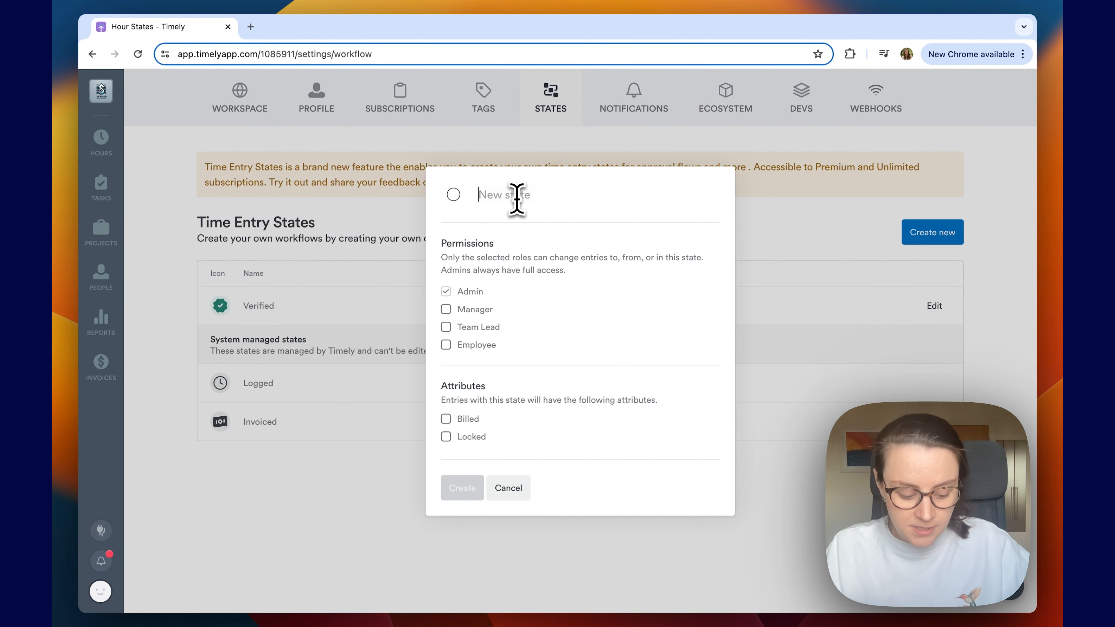
pyautogui.write('Admin Apor')
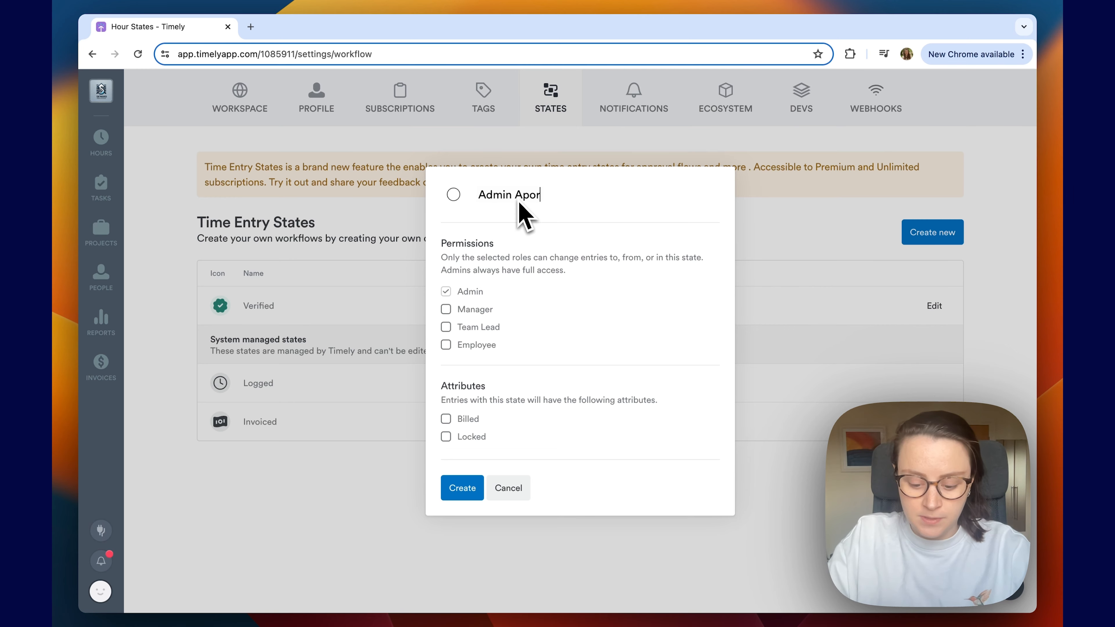
pyautogui.click(453, 194)
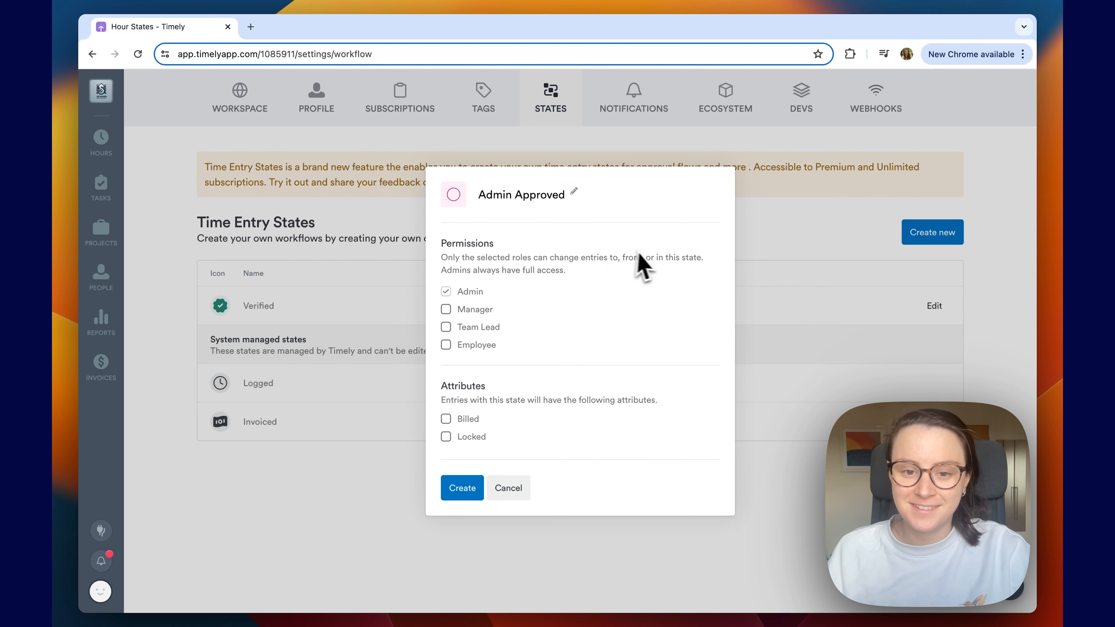
pyautogui.moveTo(462, 310)
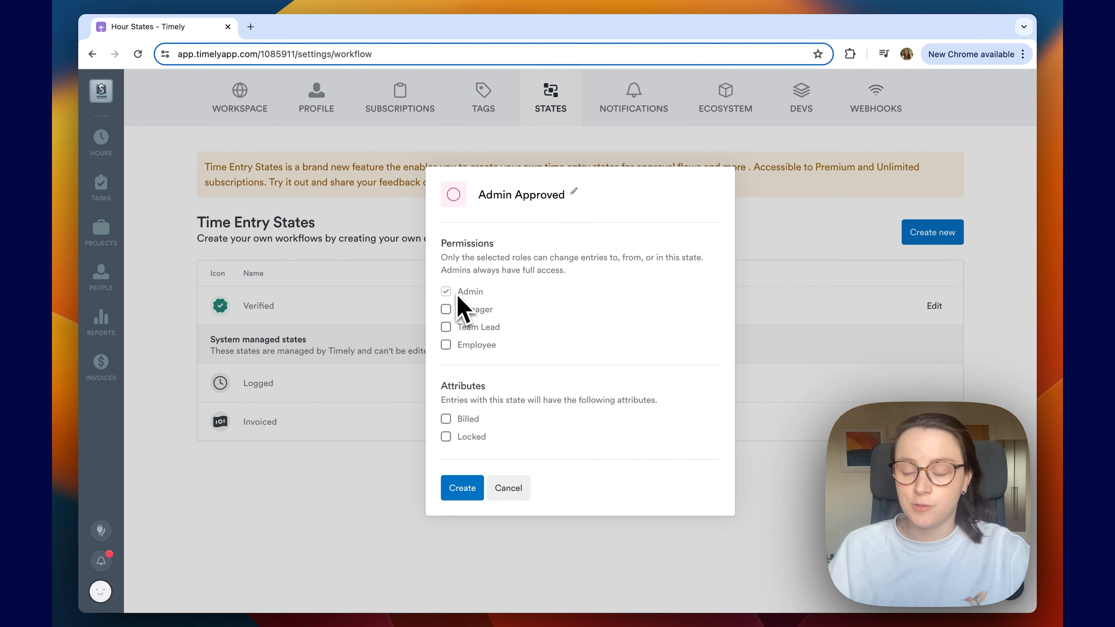
pyautogui.moveTo(472, 341)
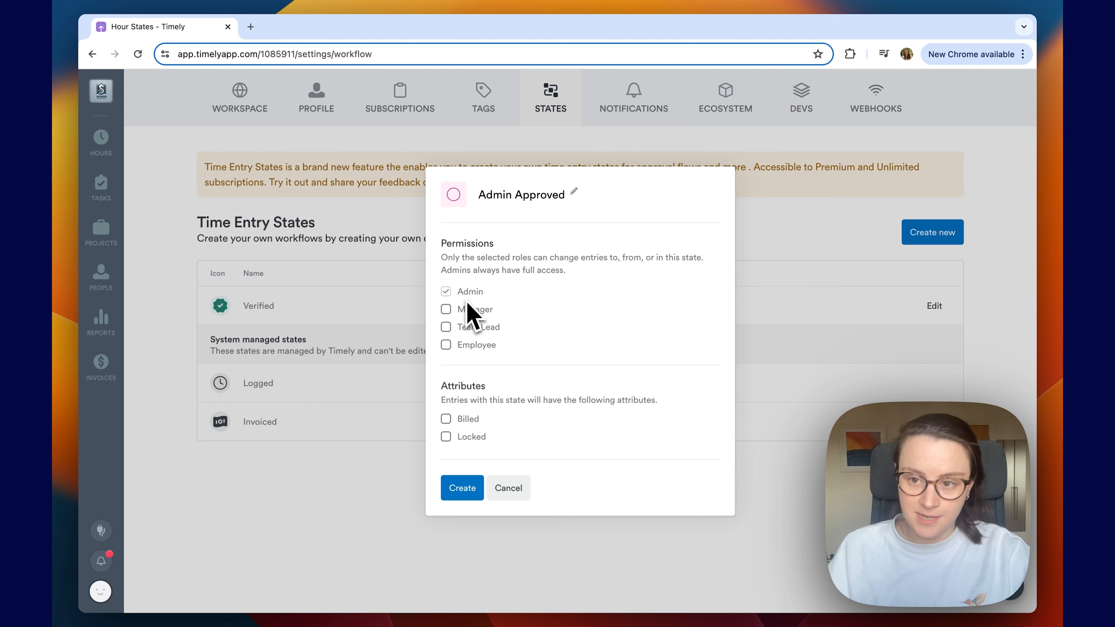
pyautogui.moveTo(473, 331)
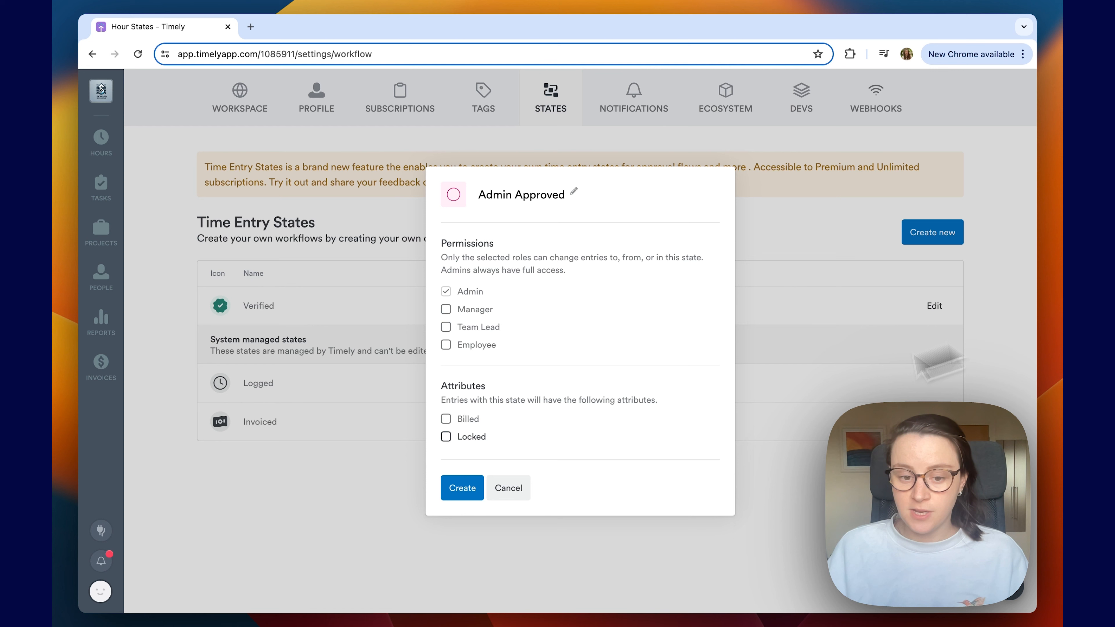
pyautogui.moveTo(530, 424)
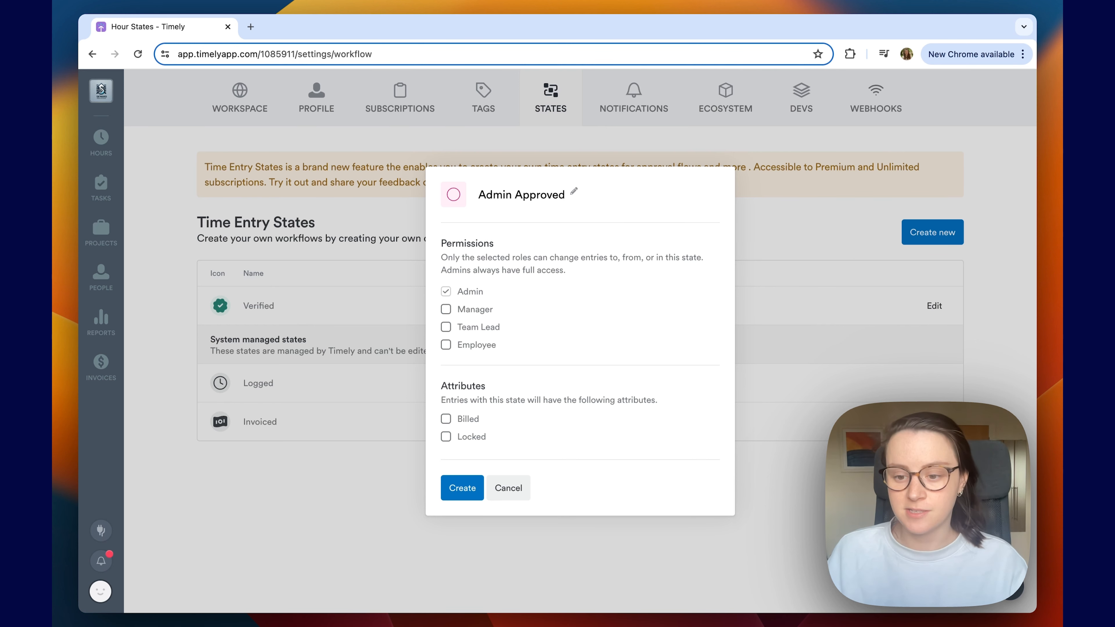
pyautogui.moveTo(462, 437)
pyautogui.write('s')
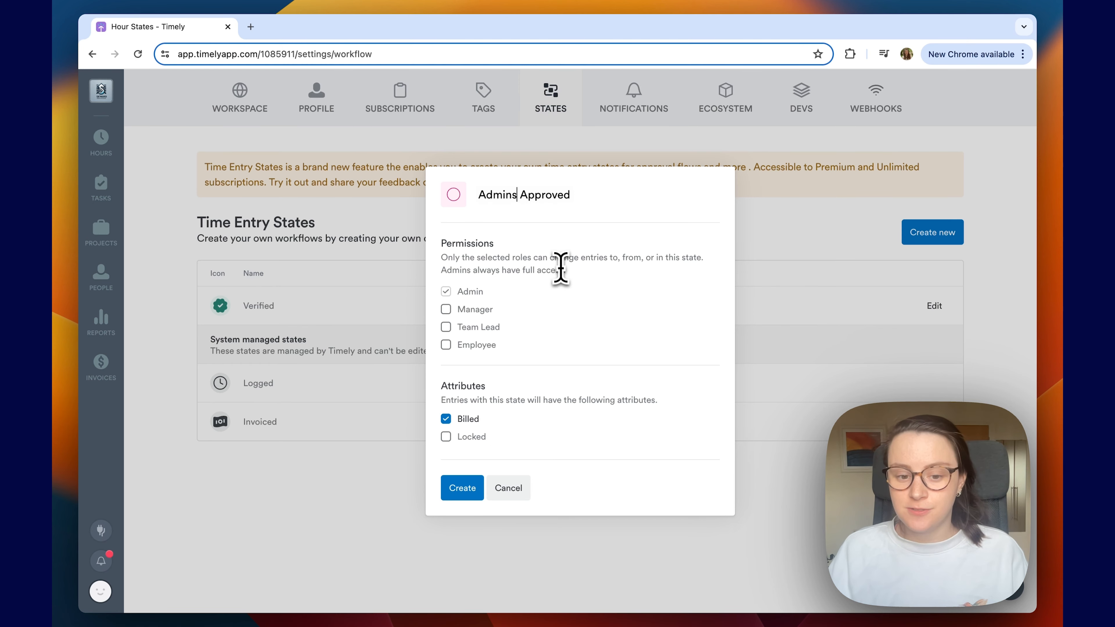
pyautogui.click(462, 488)
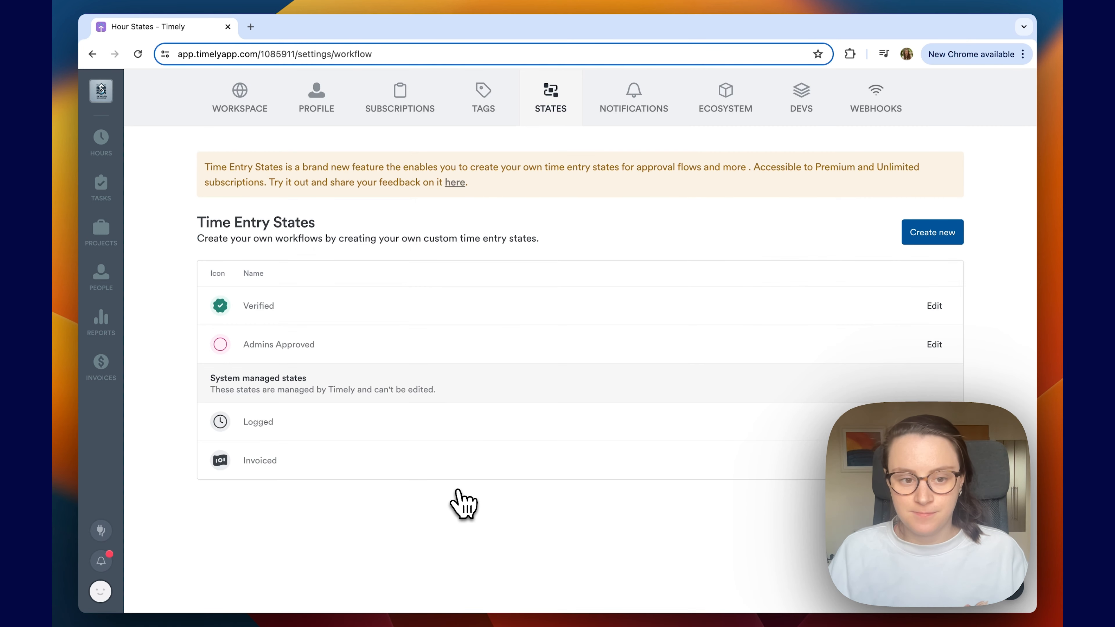
pyautogui.moveTo(304, 354)
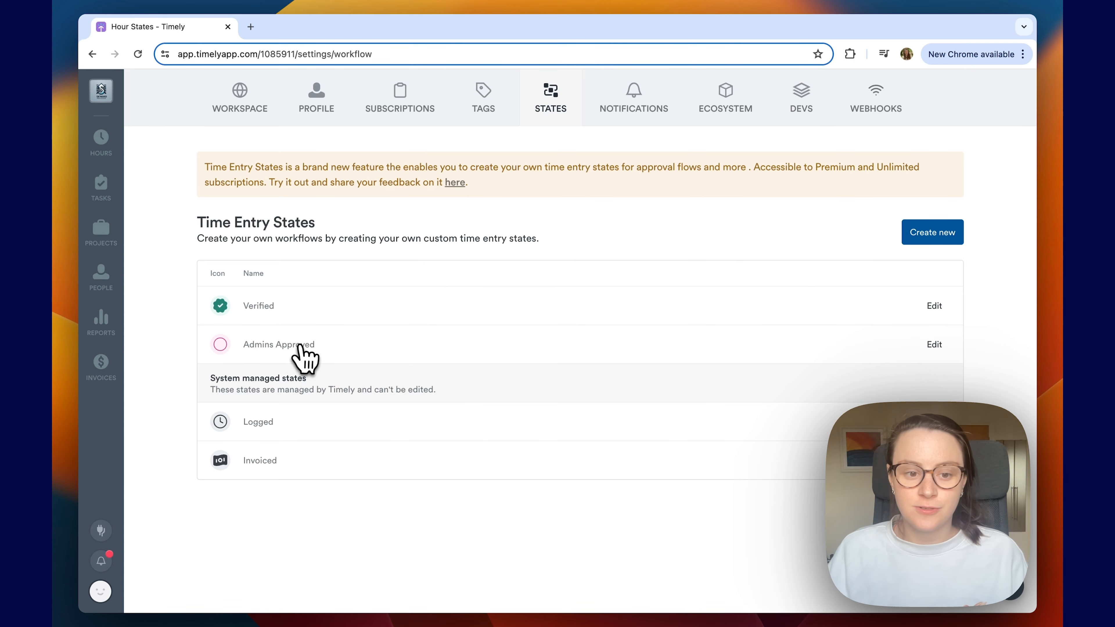
pyautogui.moveTo(456, 353)
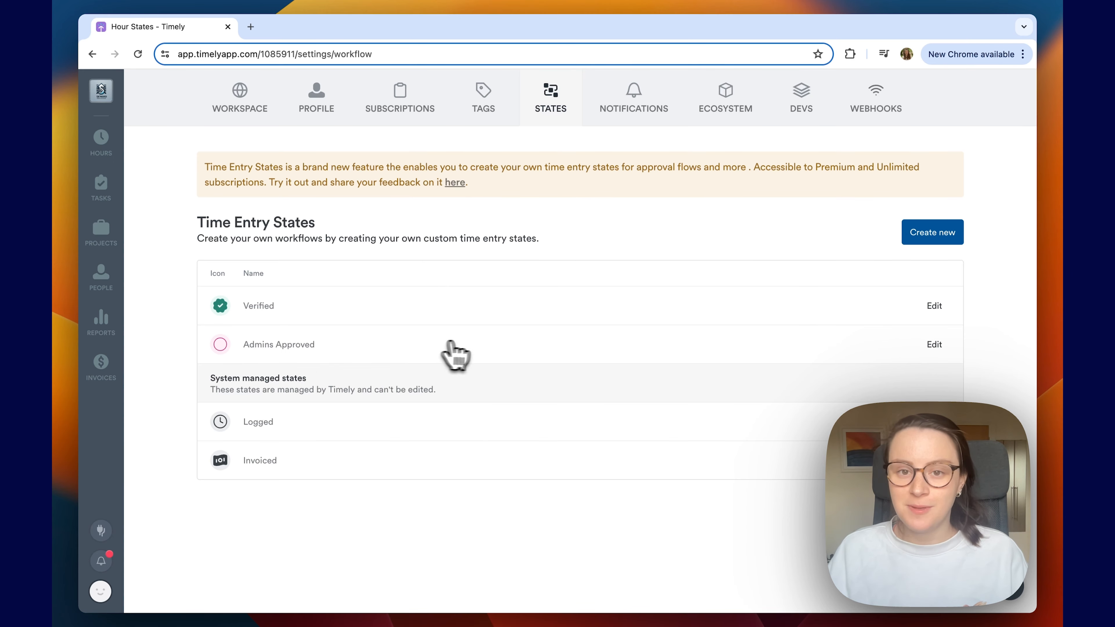
pyautogui.moveTo(888, 352)
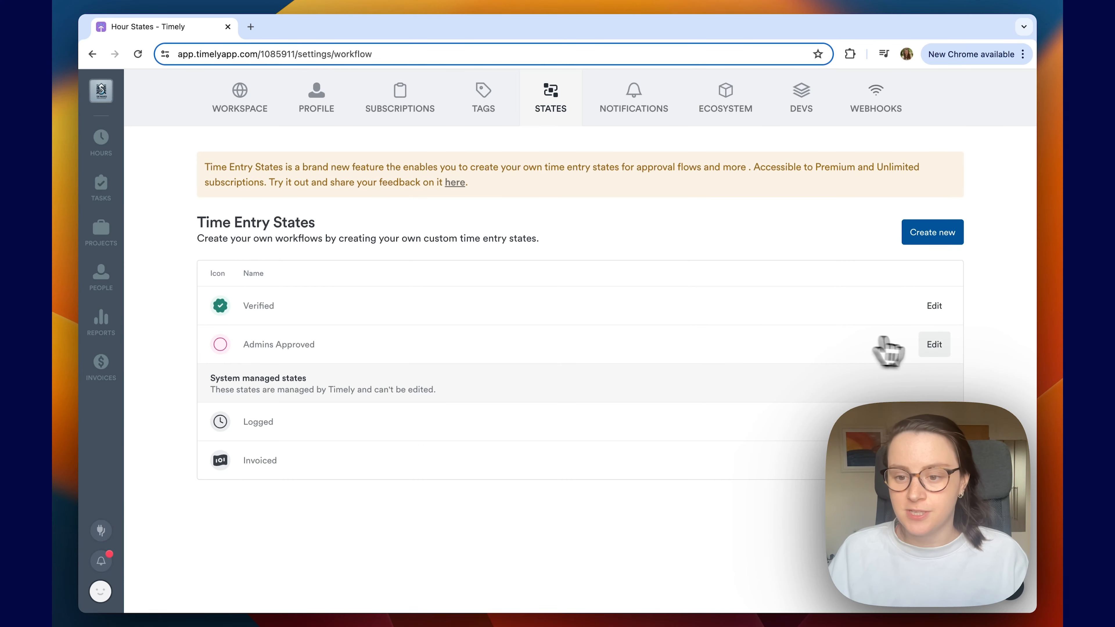
# Step: Reopen the Admins Approved state from its row in the states list for editing
pyautogui.click(934, 344)
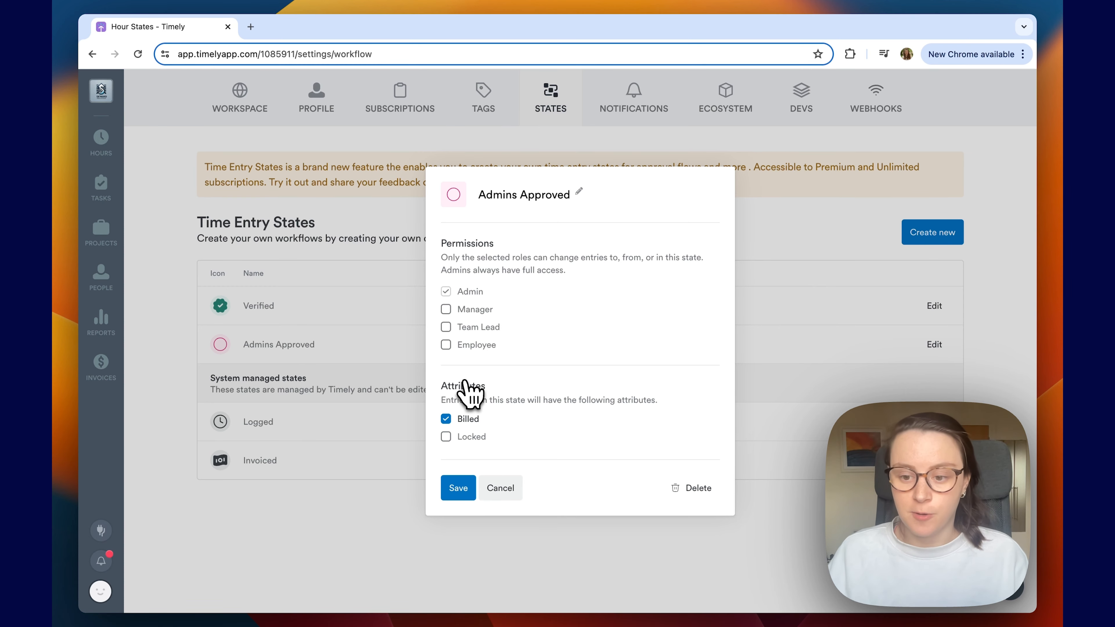
# Step: Recolour the Admins Approved state's icon to blue and save the change
pyautogui.click(453, 194)
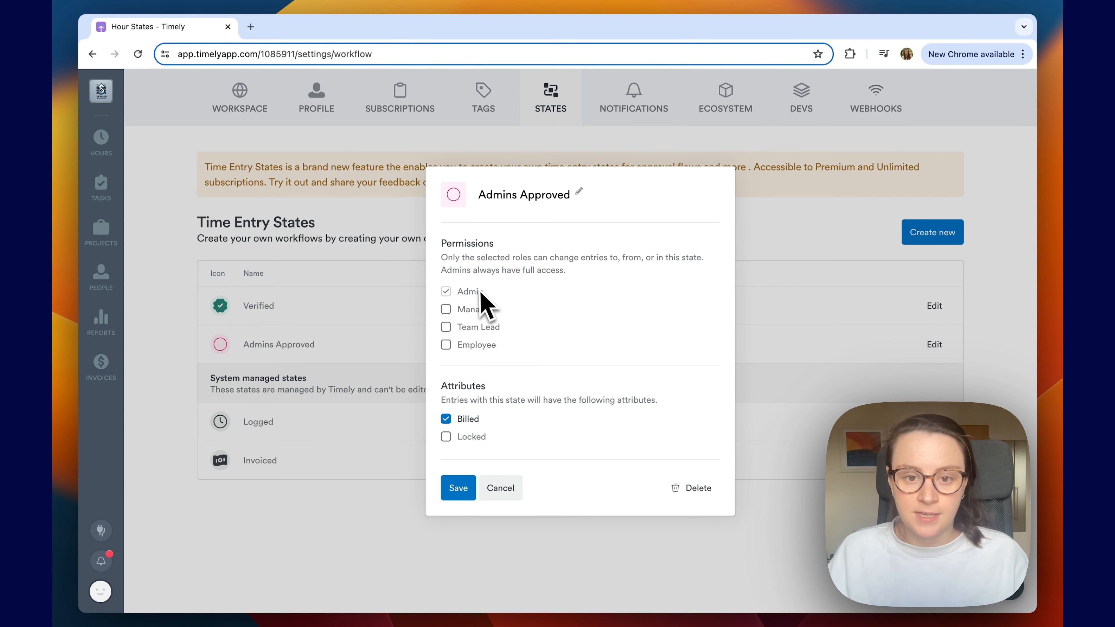
pyautogui.click(453, 194)
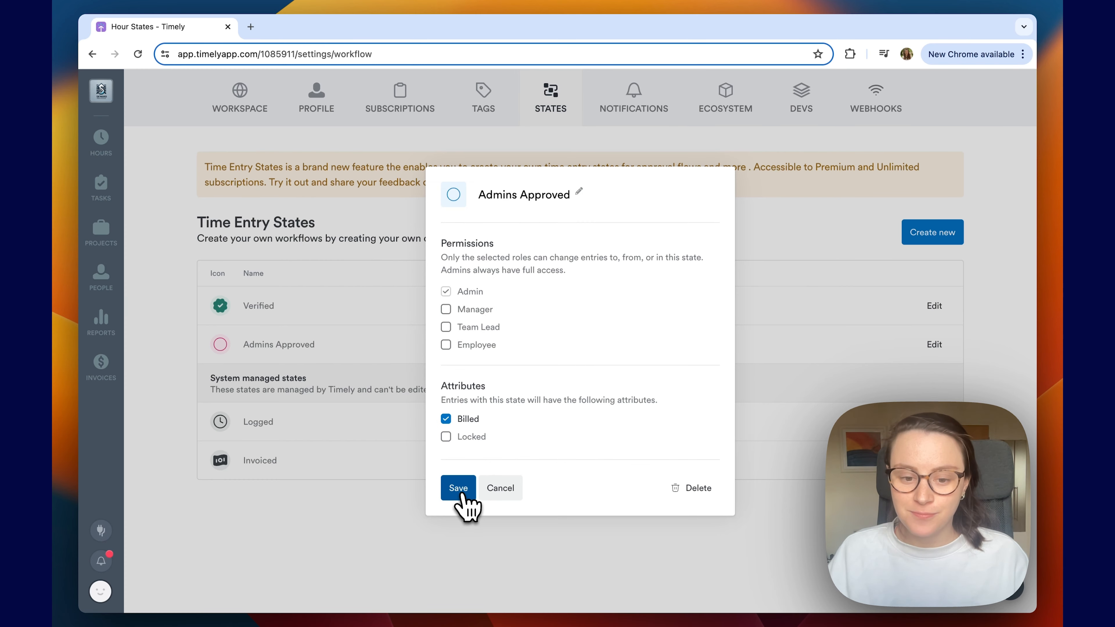
pyautogui.click(458, 488)
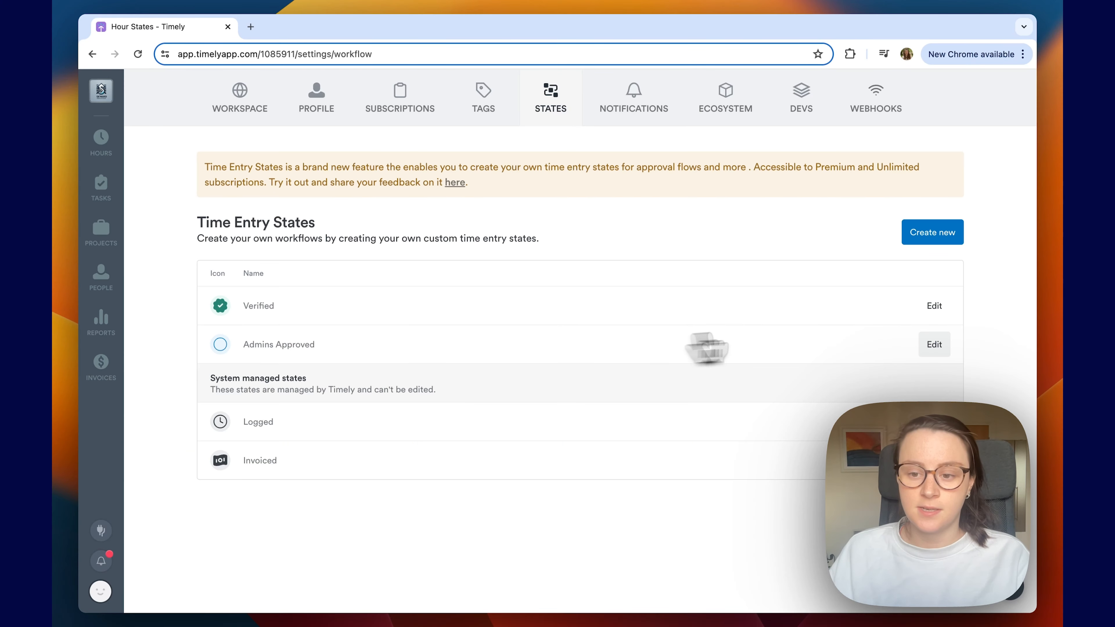
# Step: Delete the Admins Approved state, confirming the warning that its entries move to Logged
pyautogui.click(934, 345)
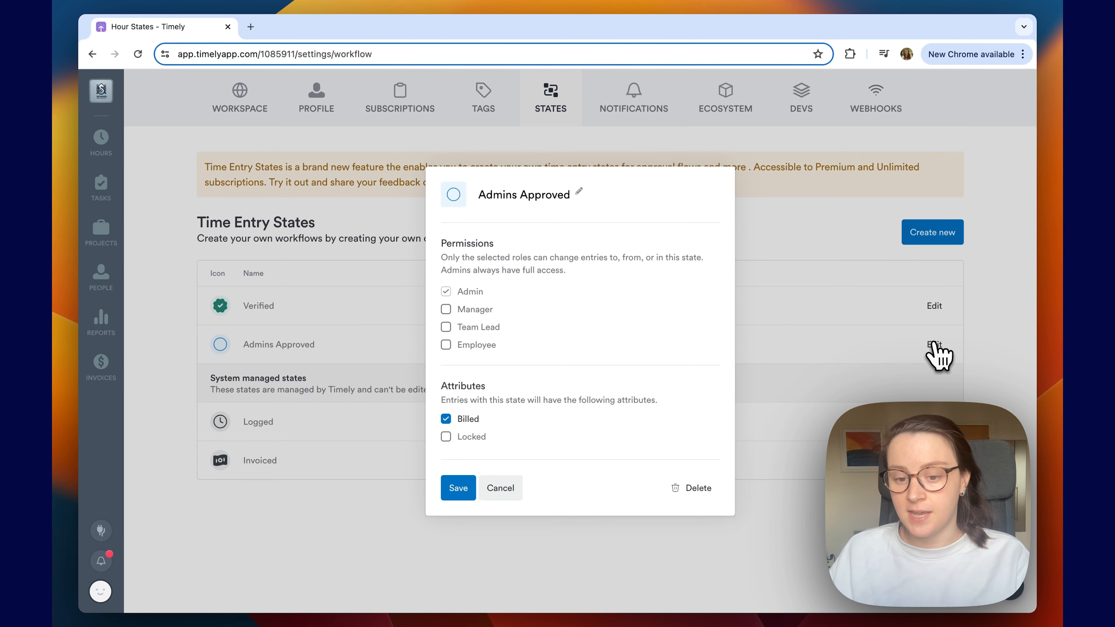
pyautogui.moveTo(698, 488)
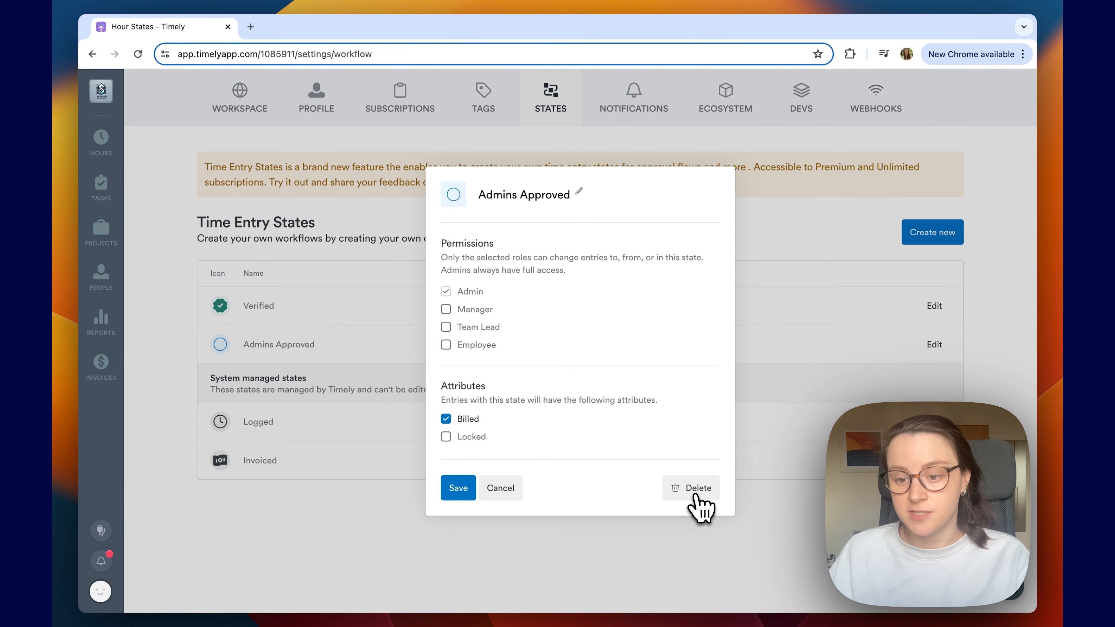
pyautogui.click(689, 488)
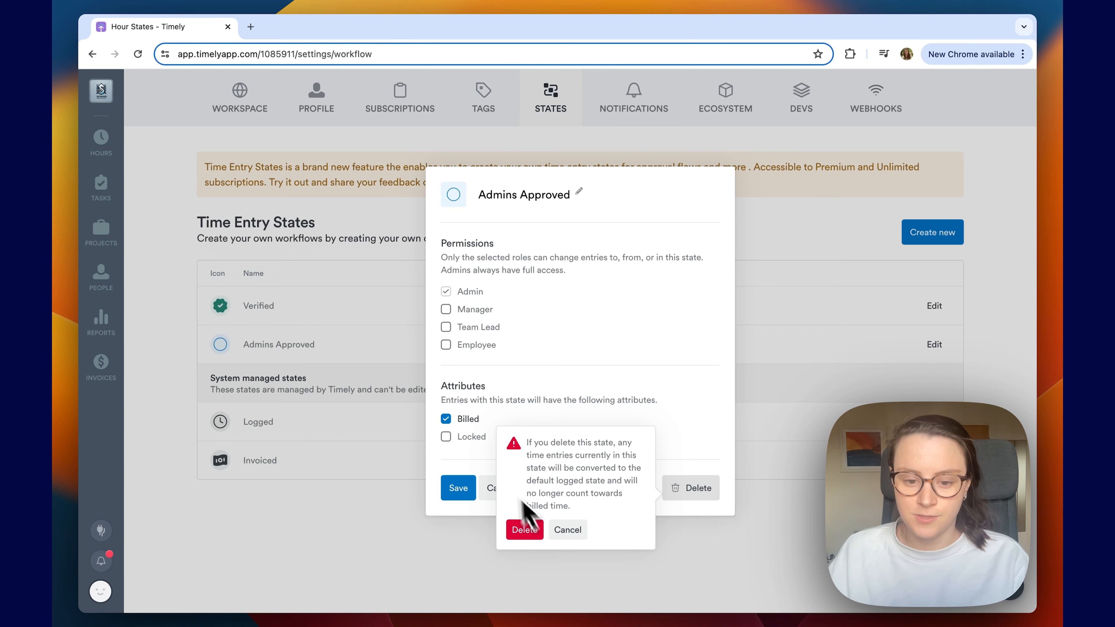
pyautogui.click(567, 530)
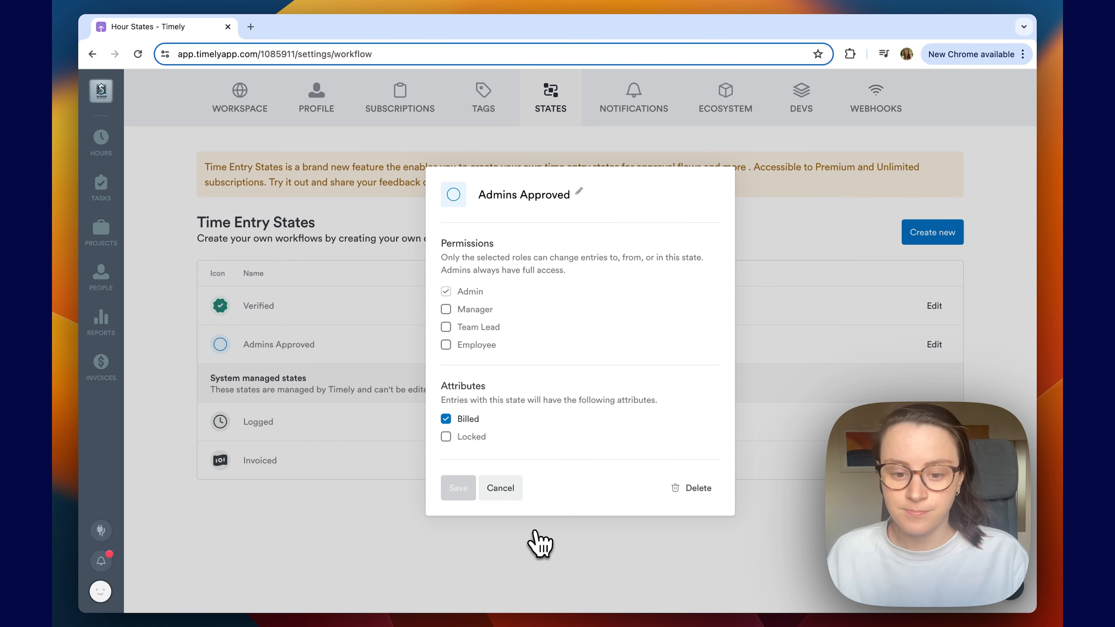